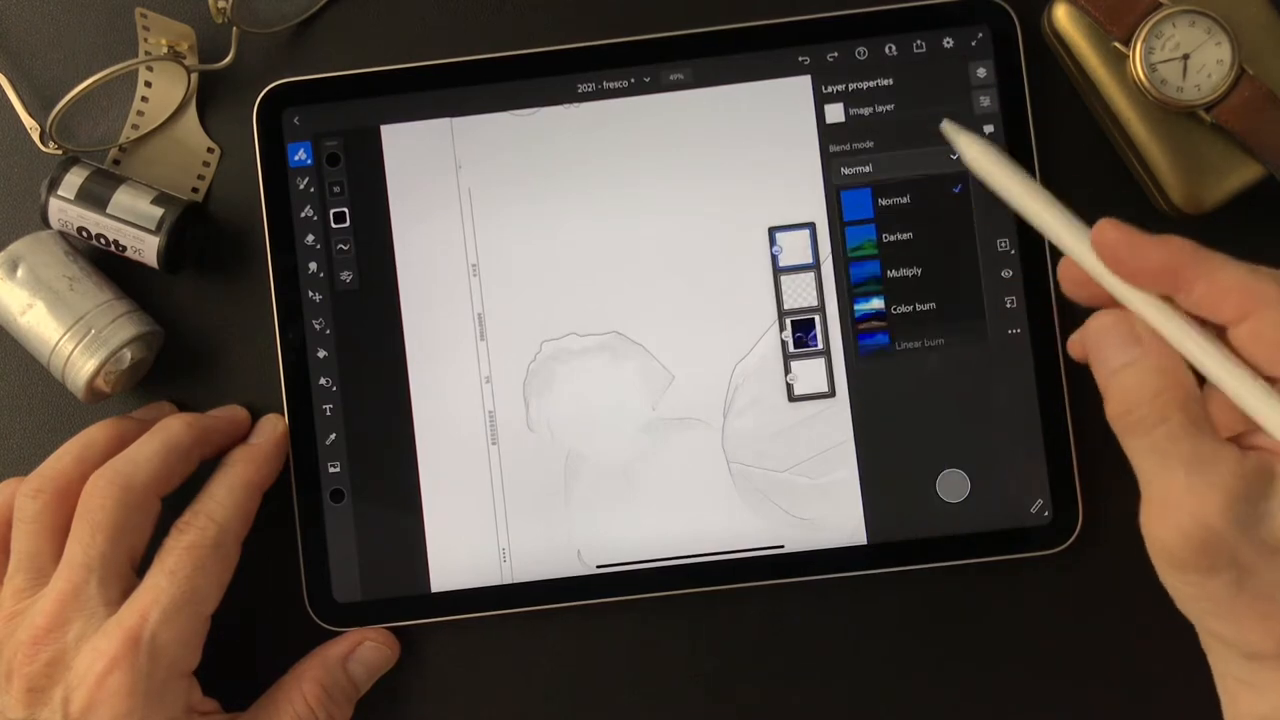
- Switch the photo layer to a different blend mode to test how it mixes with the sketch
left_click(896, 236)
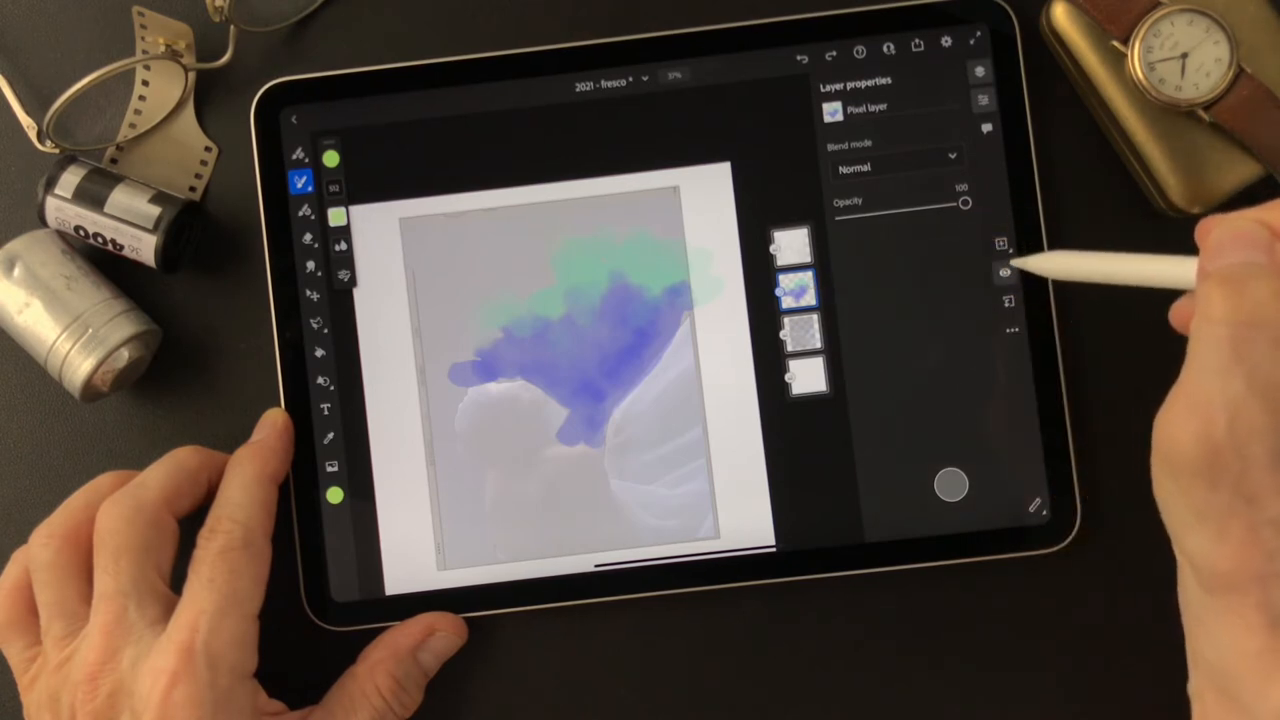
- Change the watercolor wash layer's blend mode away from Normal to compare results
left_click(1004, 272)
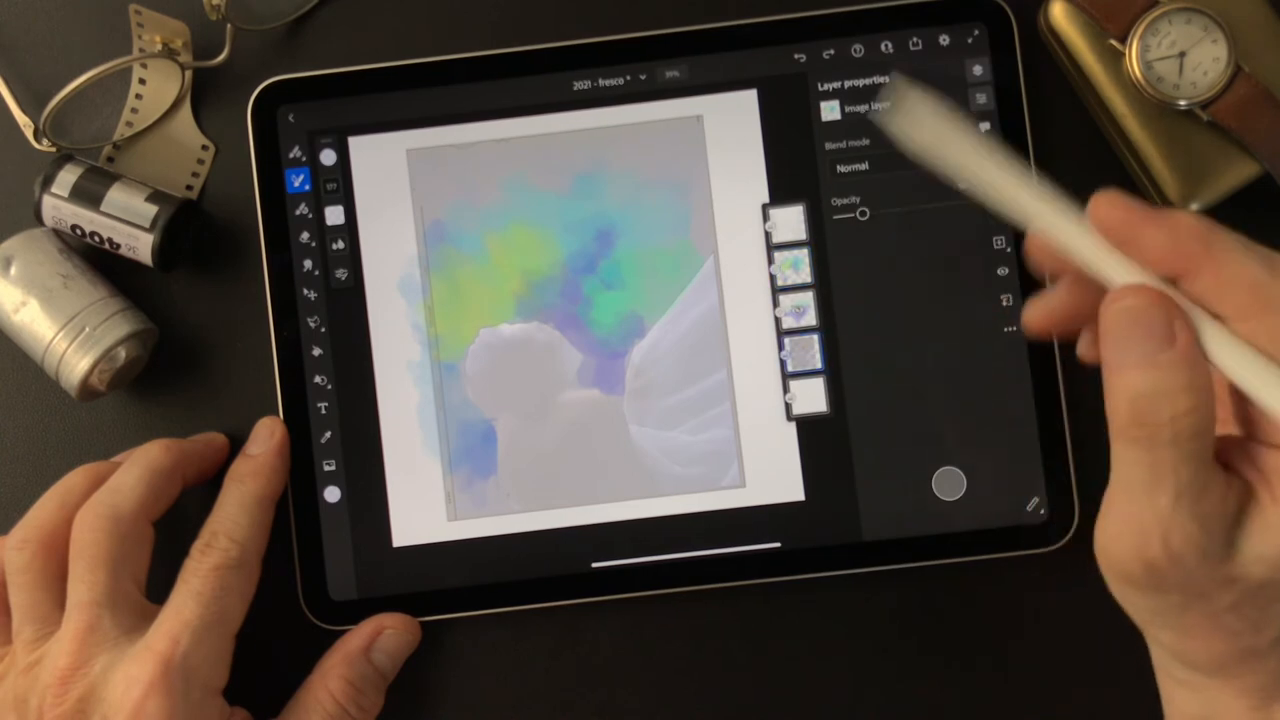
- Raise the photo layer's opacity to full so the figure reads dark and solid
left_click_drag(864, 212, 916, 206)
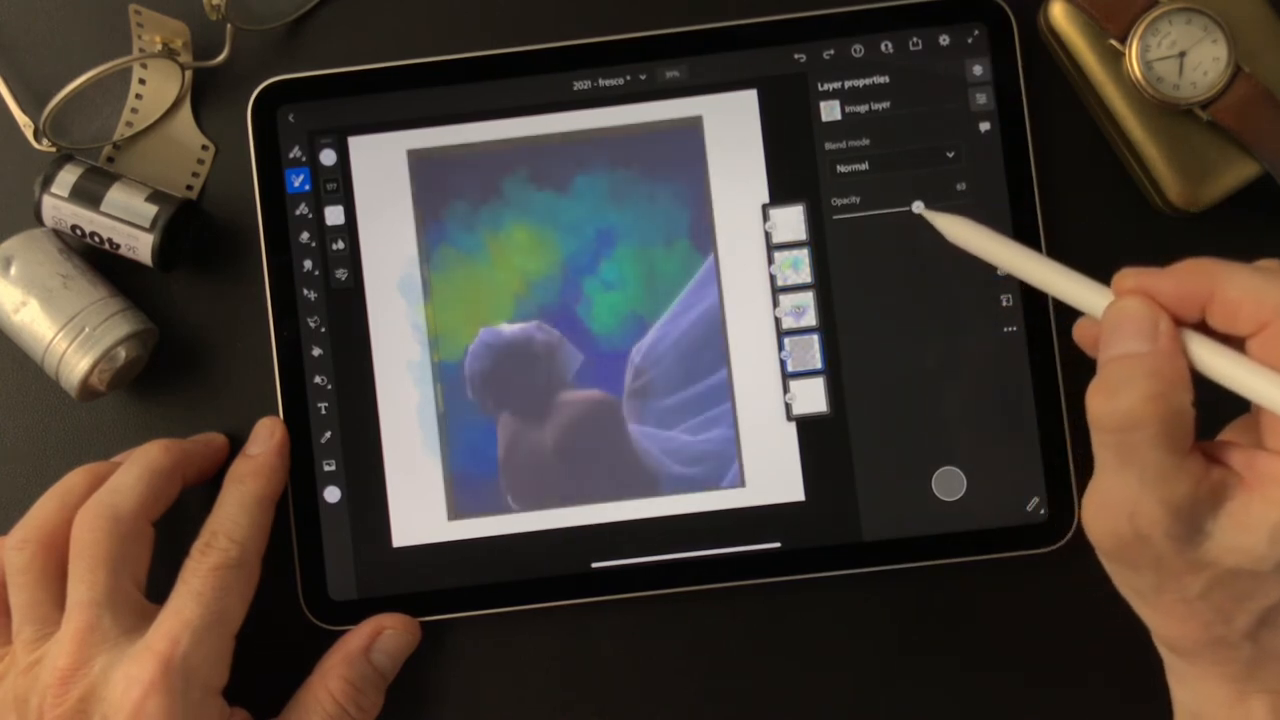
left_click_drag(912, 206, 924, 206)
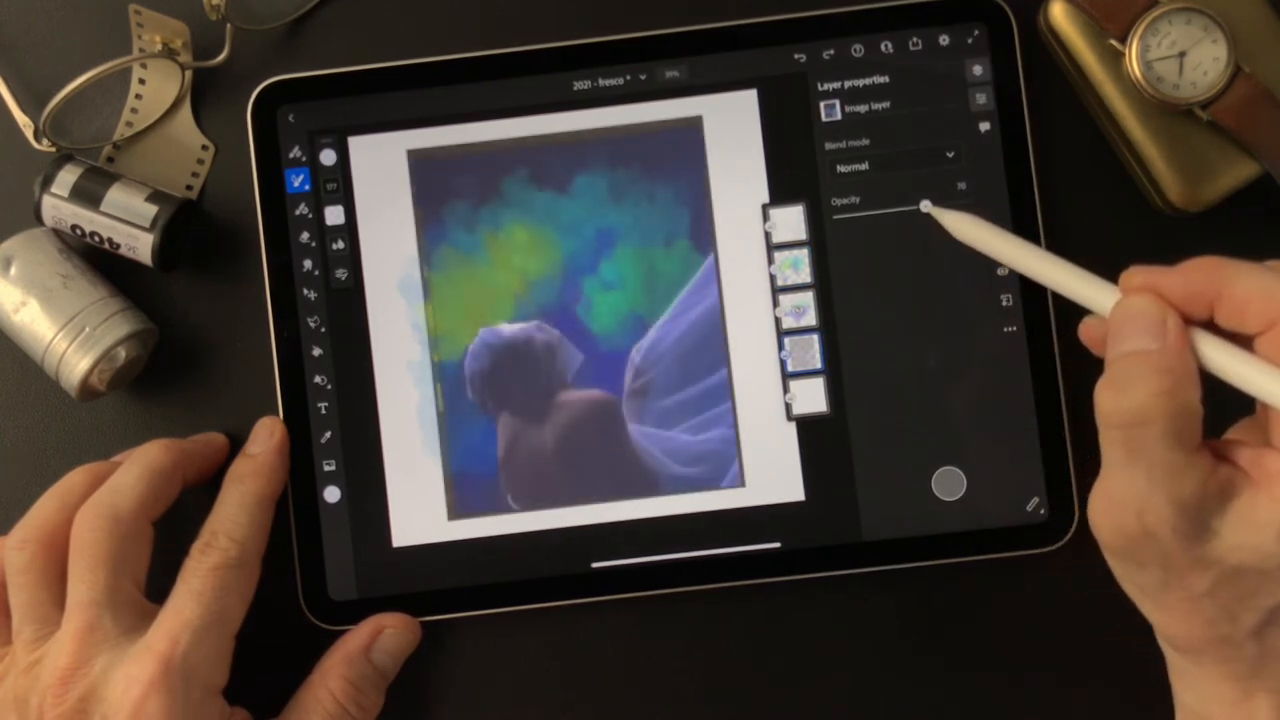
left_click_drag(924, 206, 908, 206)
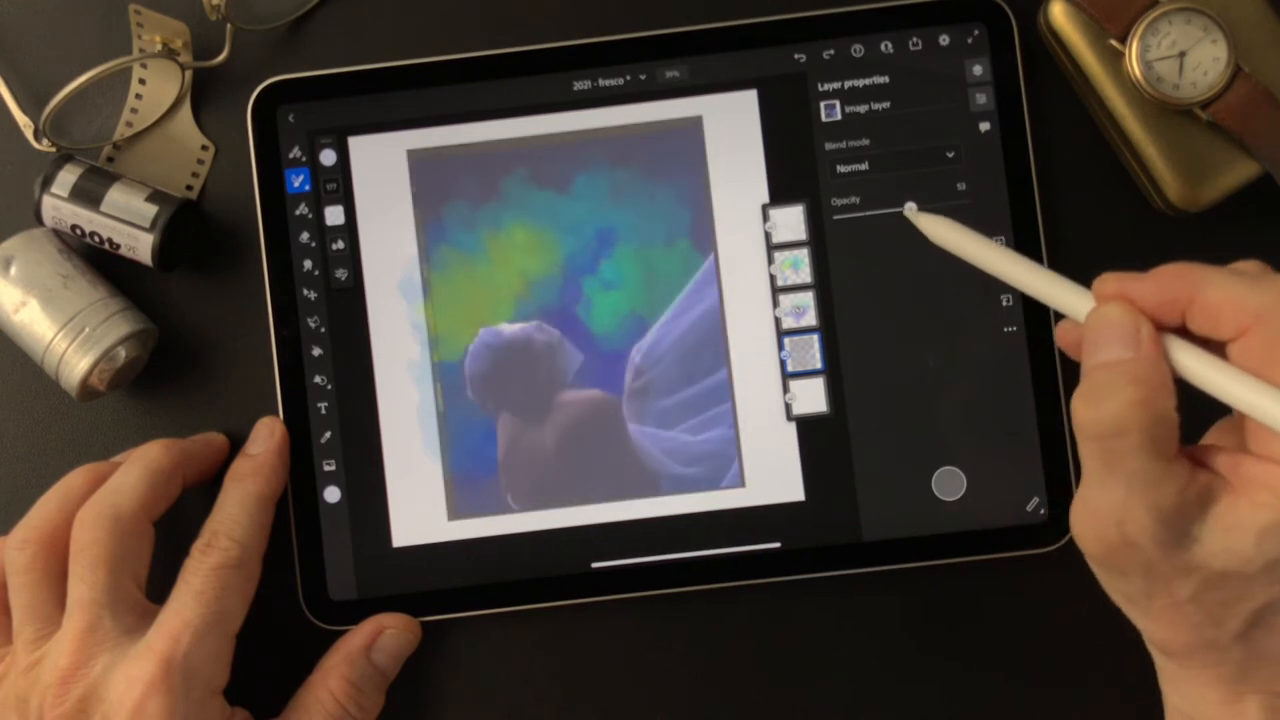
left_click_drag(910, 206, 918, 206)
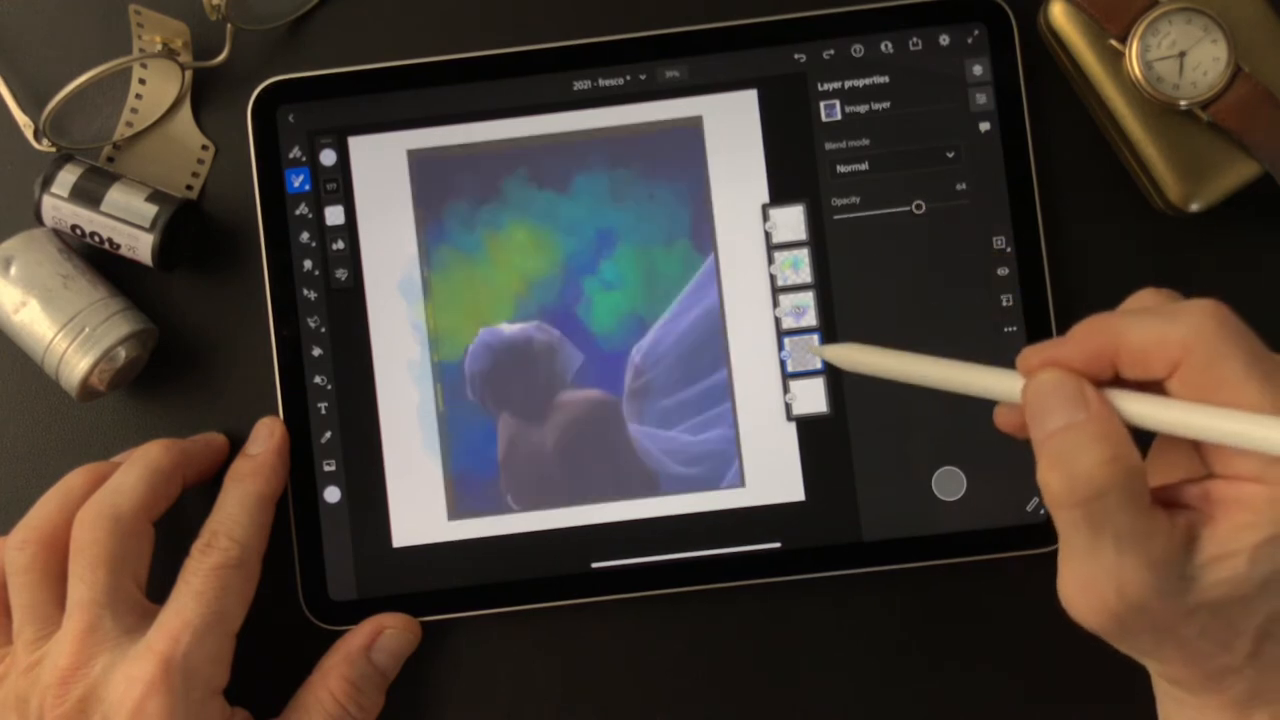
left_click_drag(916, 204, 960, 200)
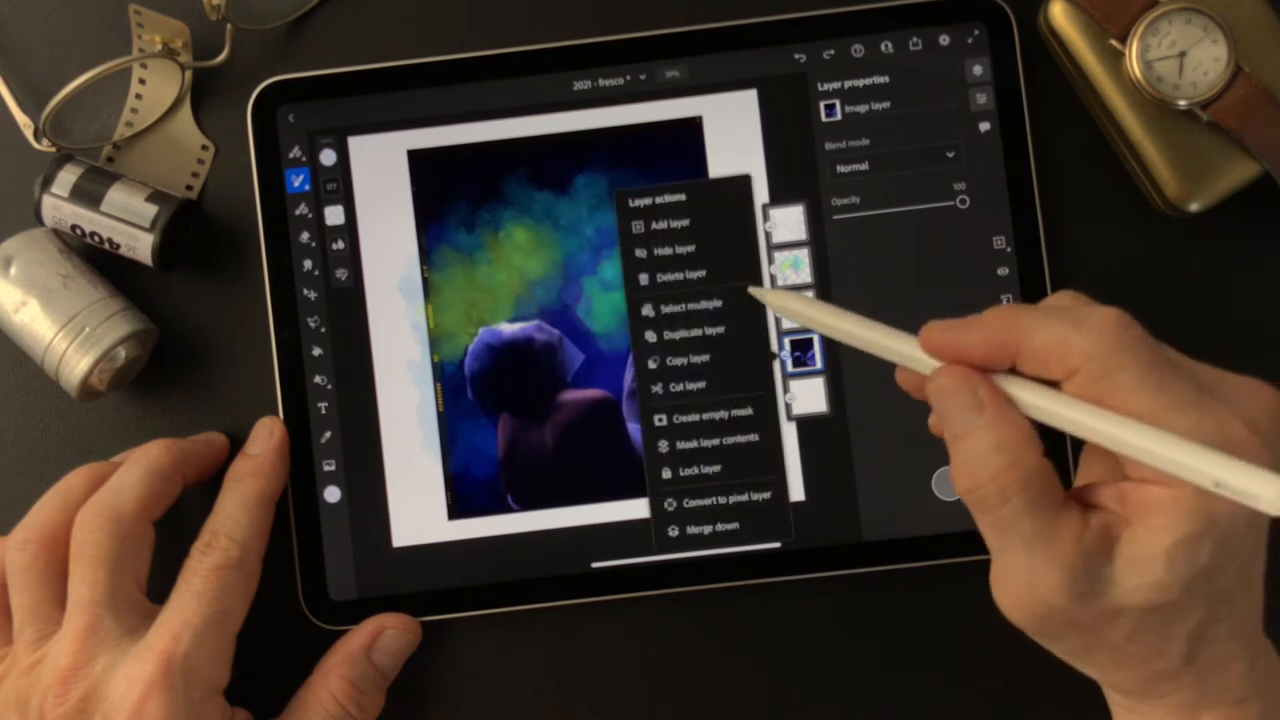
- Create an empty mask on the photo layer and make a pixel layer active
left_click(694, 332)
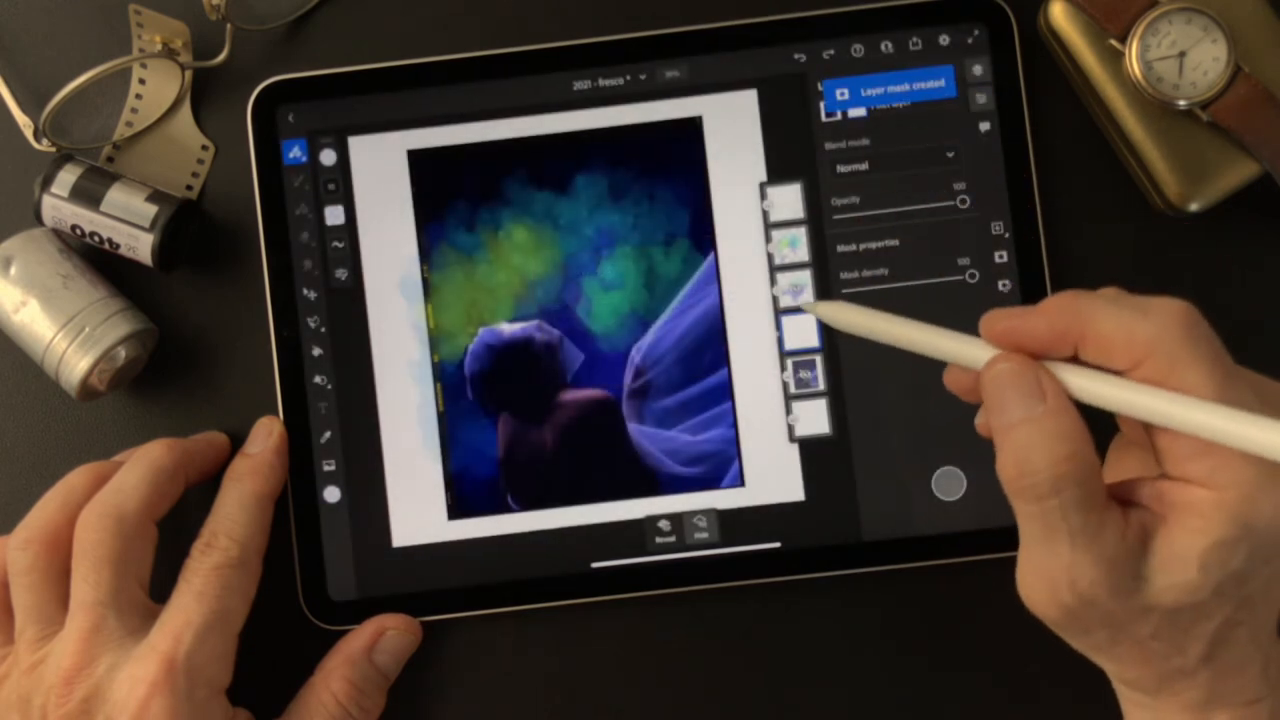
left_click(790, 290)
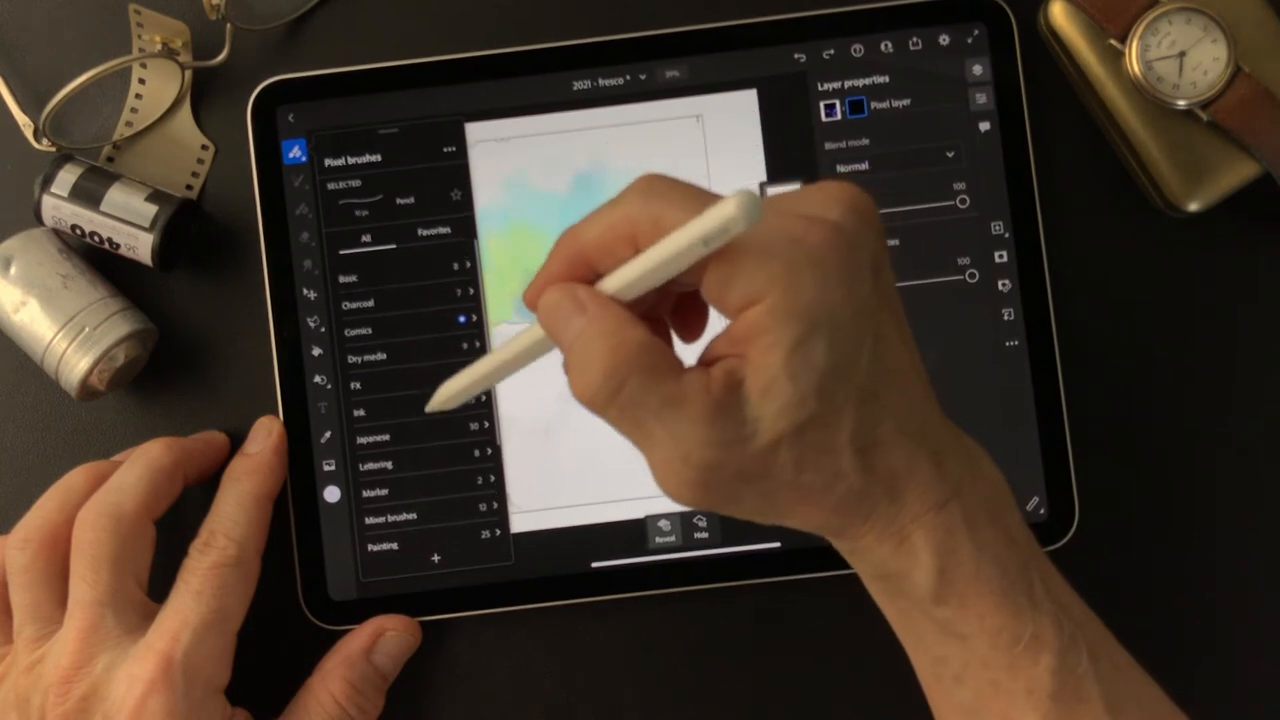
- Pick a pixel brush from a category further down the brush list
scroll("down", 3)
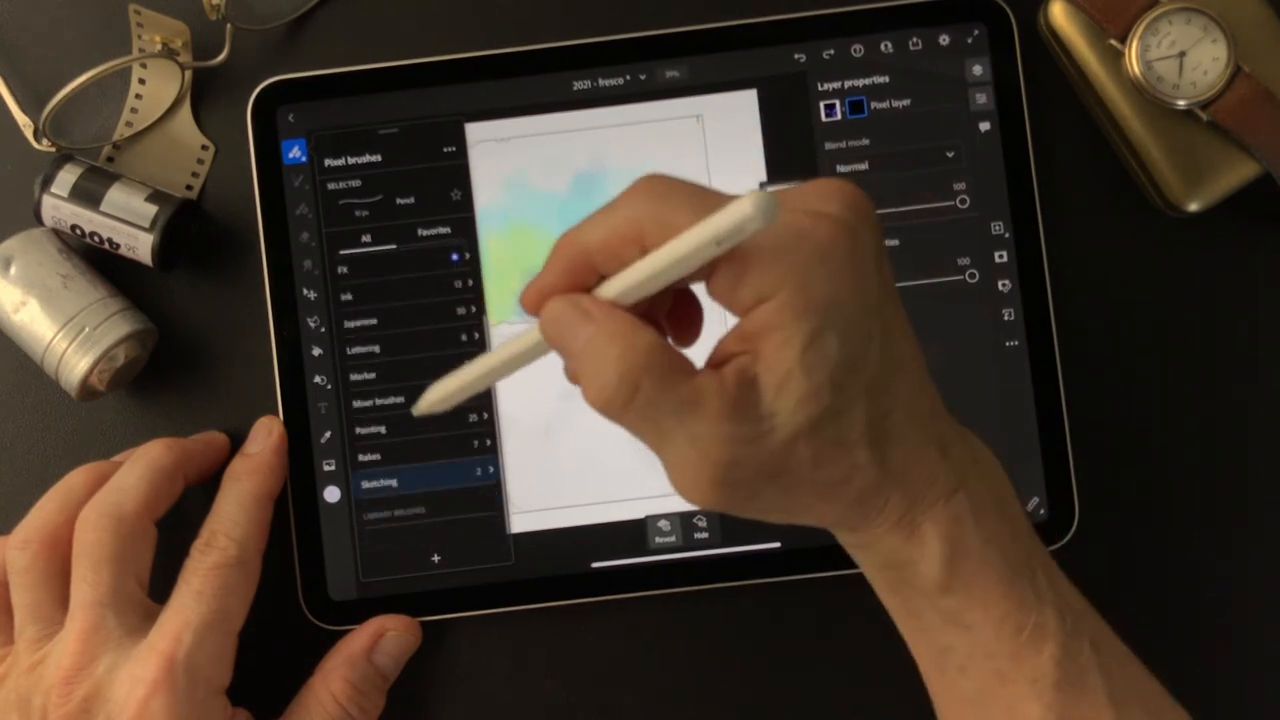
left_click(404, 428)
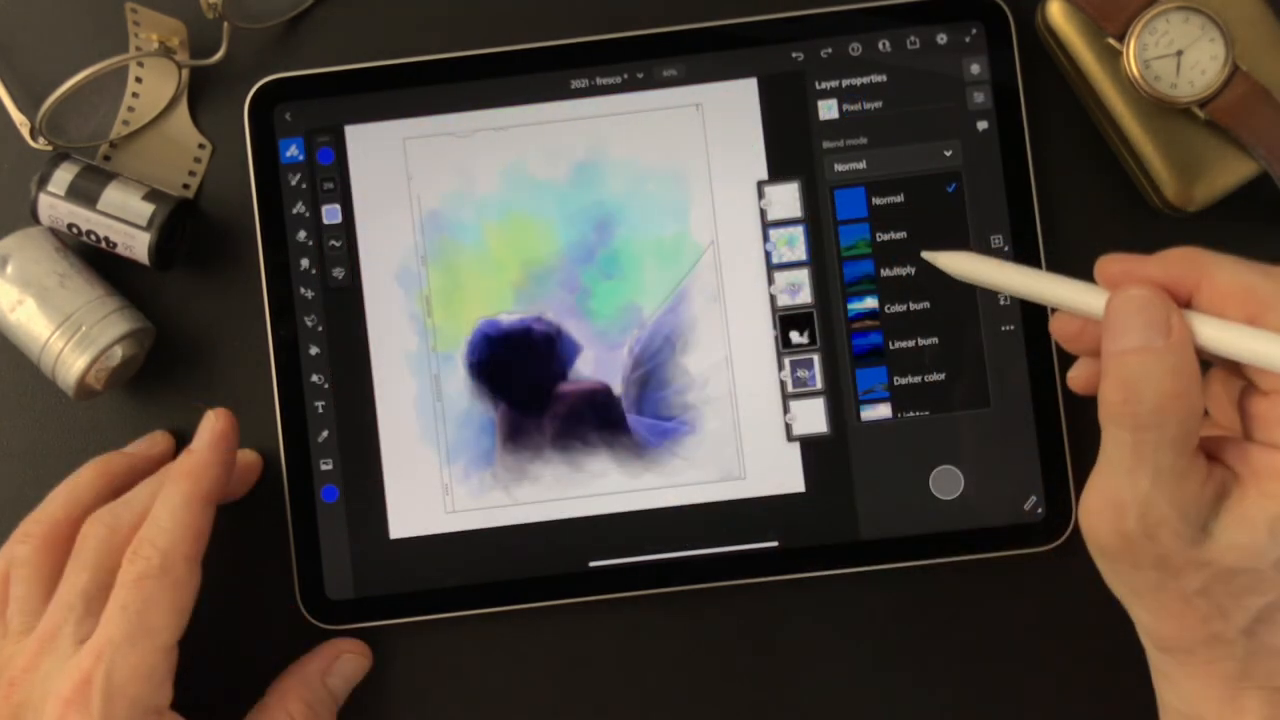
- Try Multiply, Linear burn and Darker color blending on the pixel layer
left_click(896, 270)
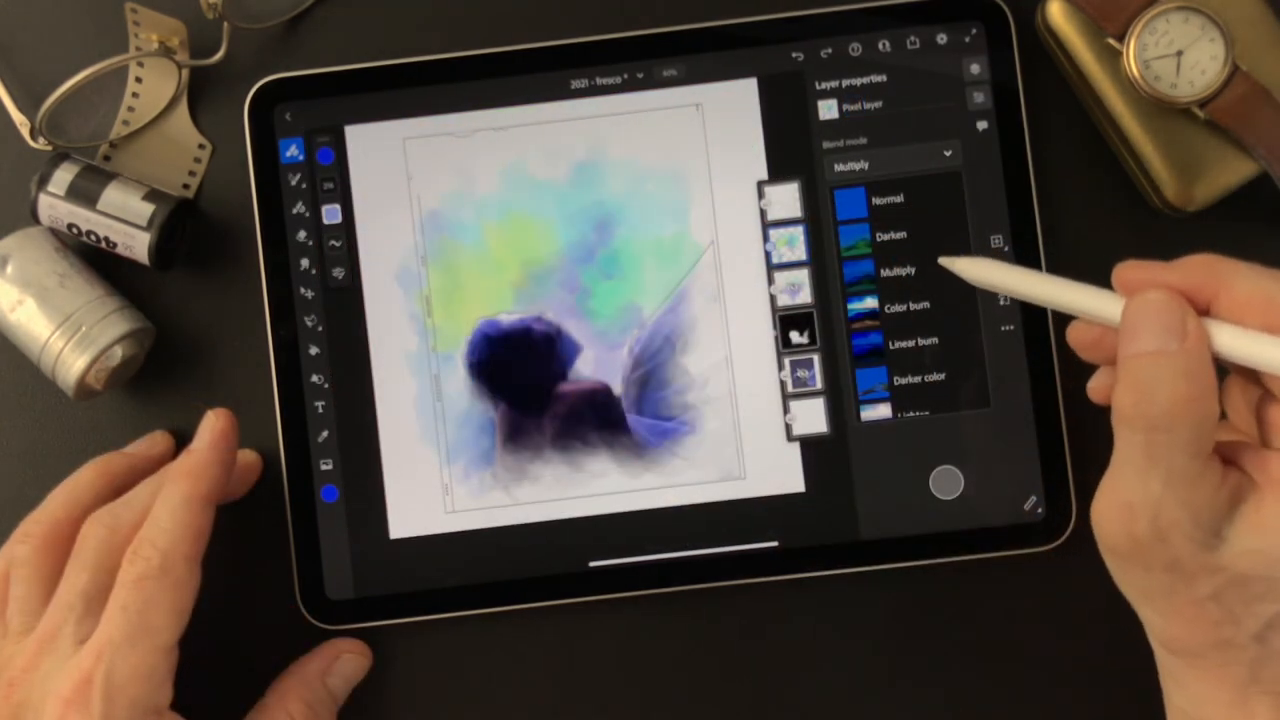
left_click(908, 306)
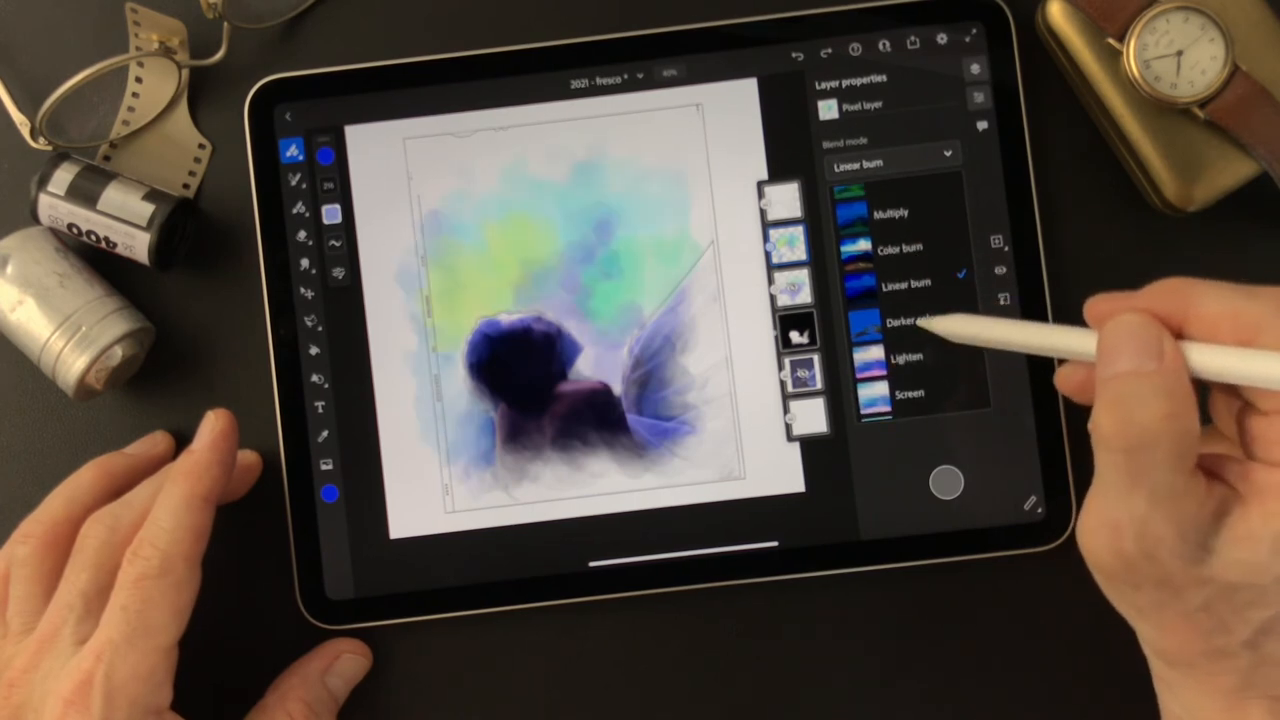
left_click(912, 318)
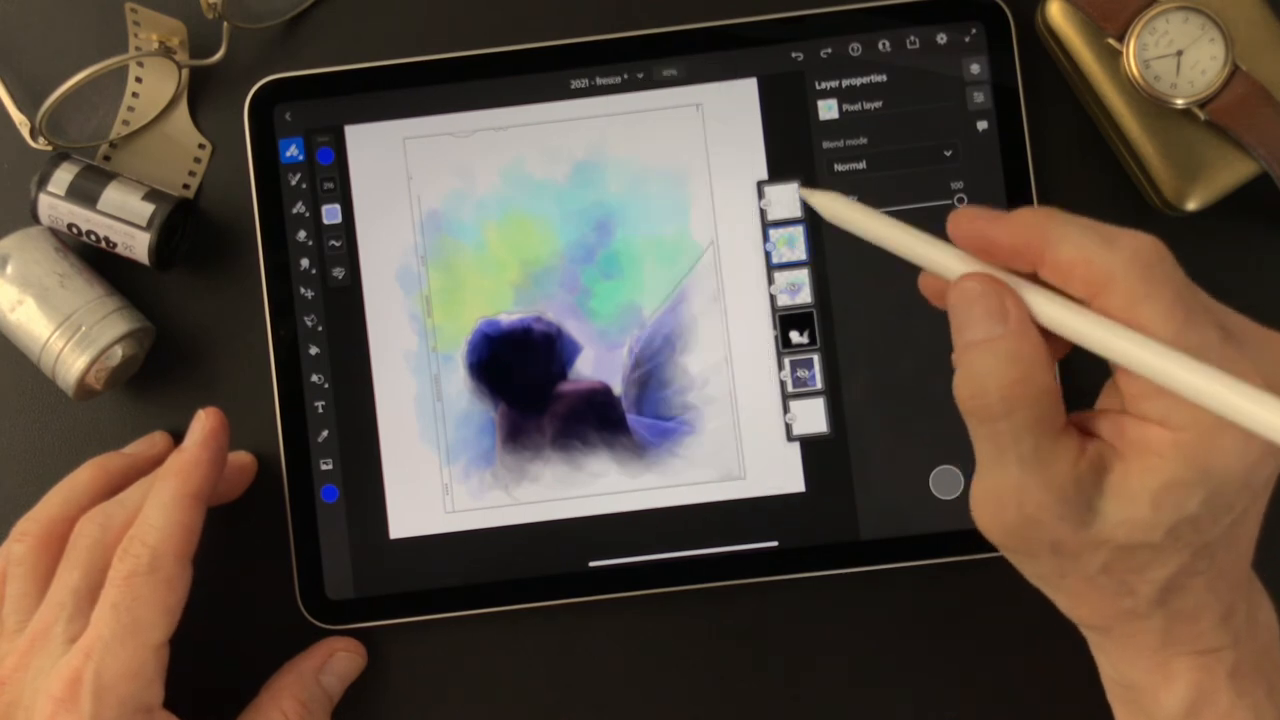
- Select the top empty layer for painting green and purple background washes
left_click(788, 198)
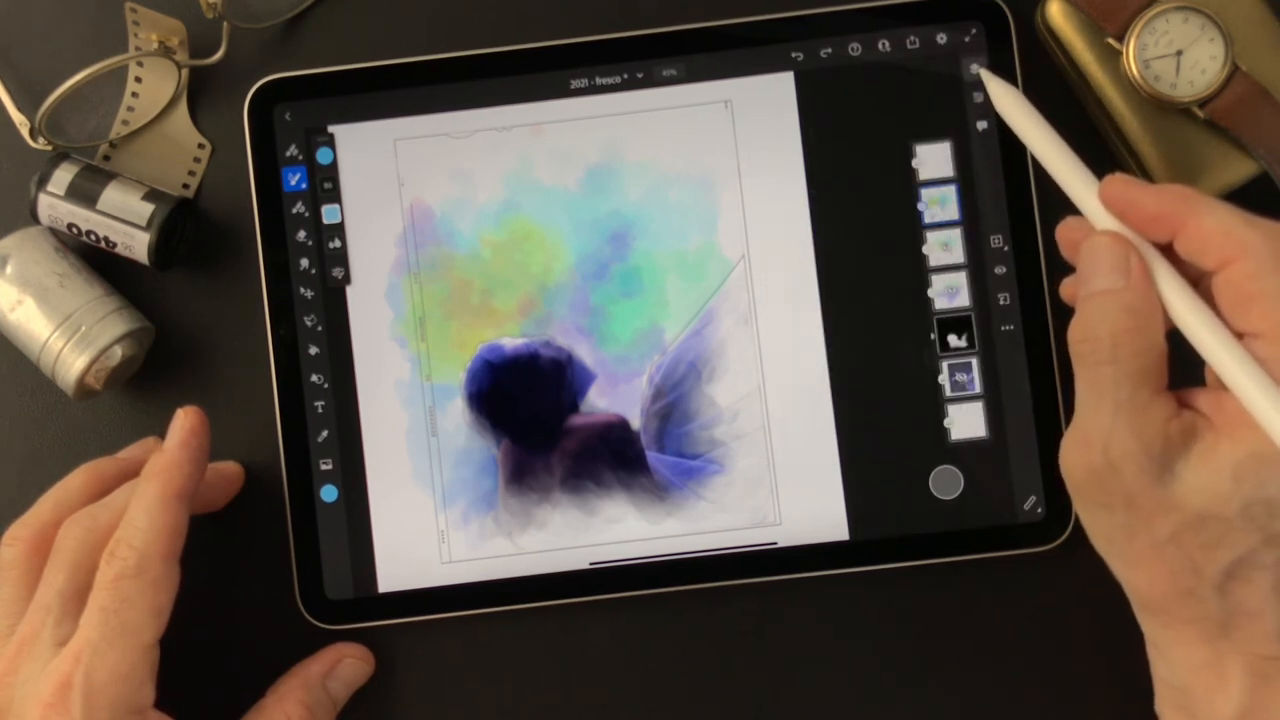
- Hide the Layers panel to view the whole painting unobstructed
left_click(976, 92)
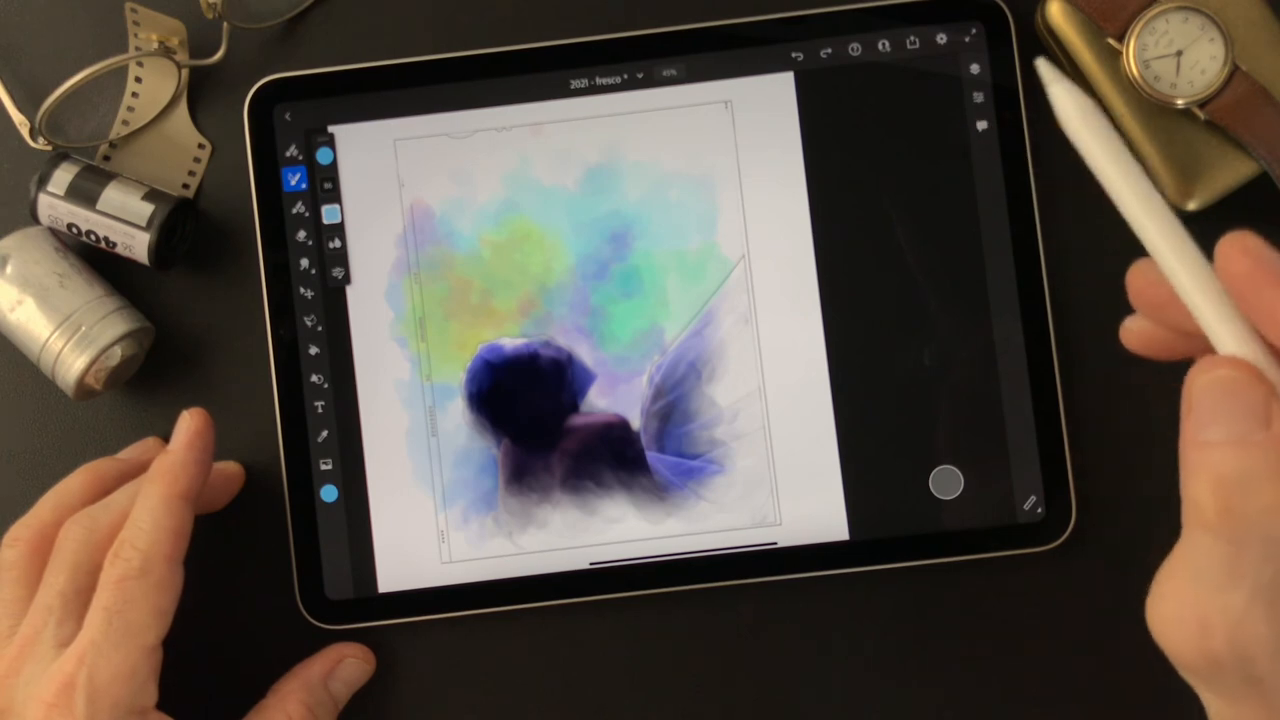
mouse_move(760, 280)
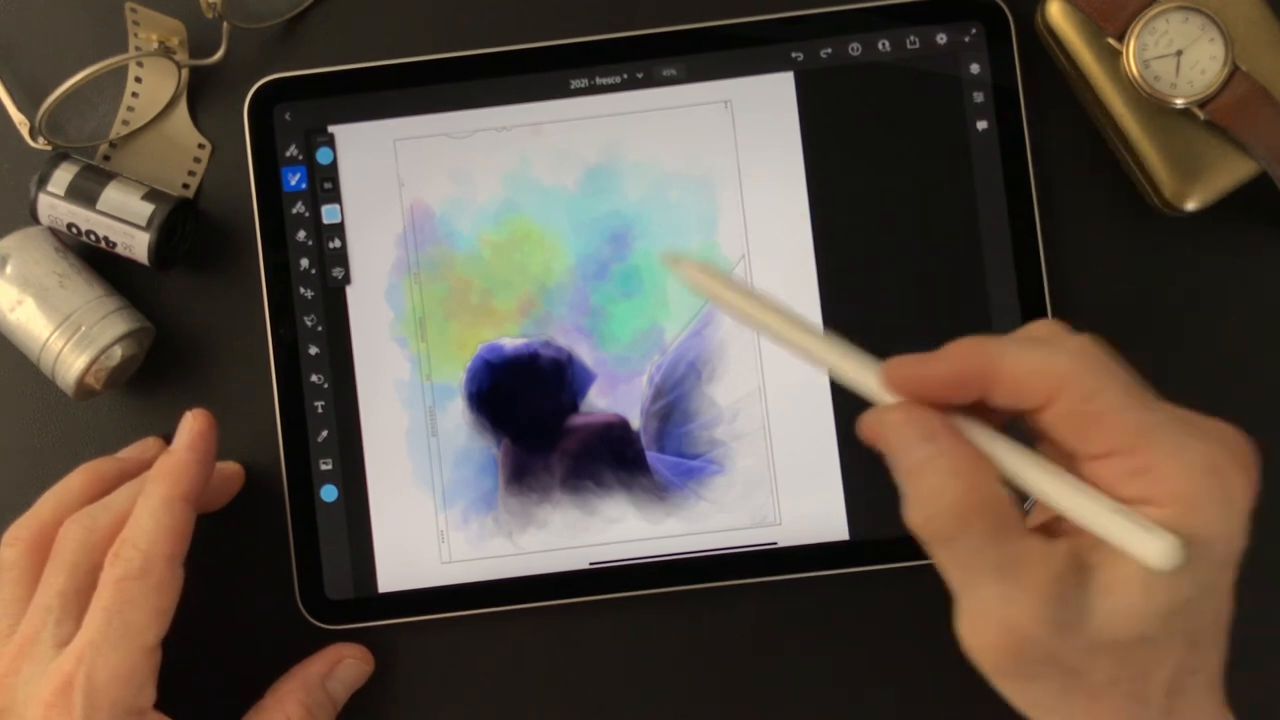